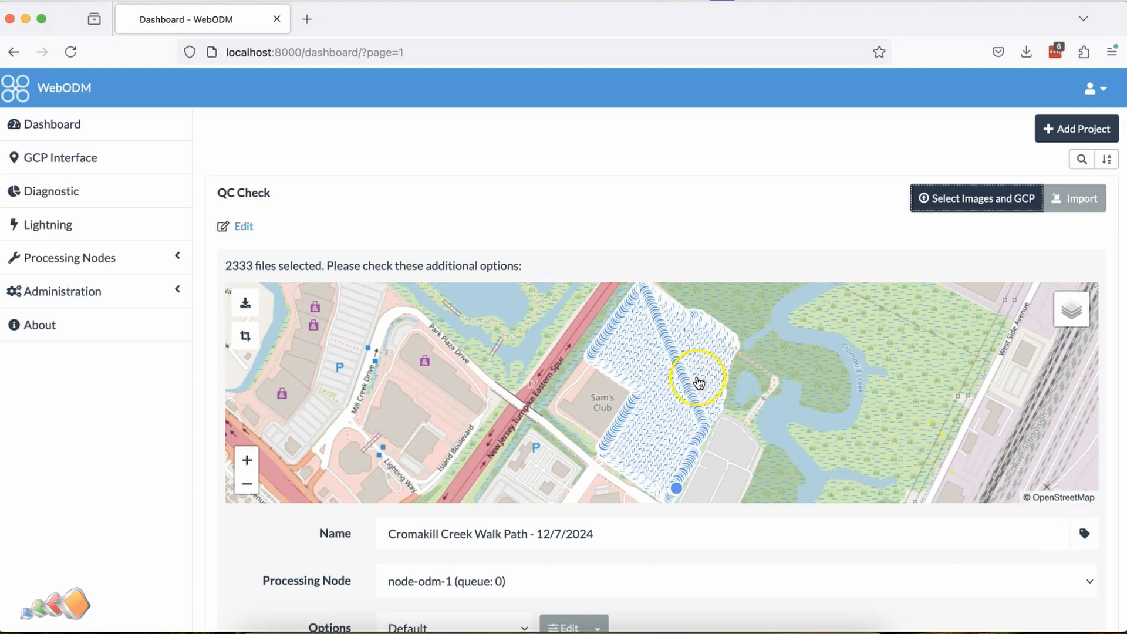
{"action": "mouse_move", "coordinate": [547, 582]}
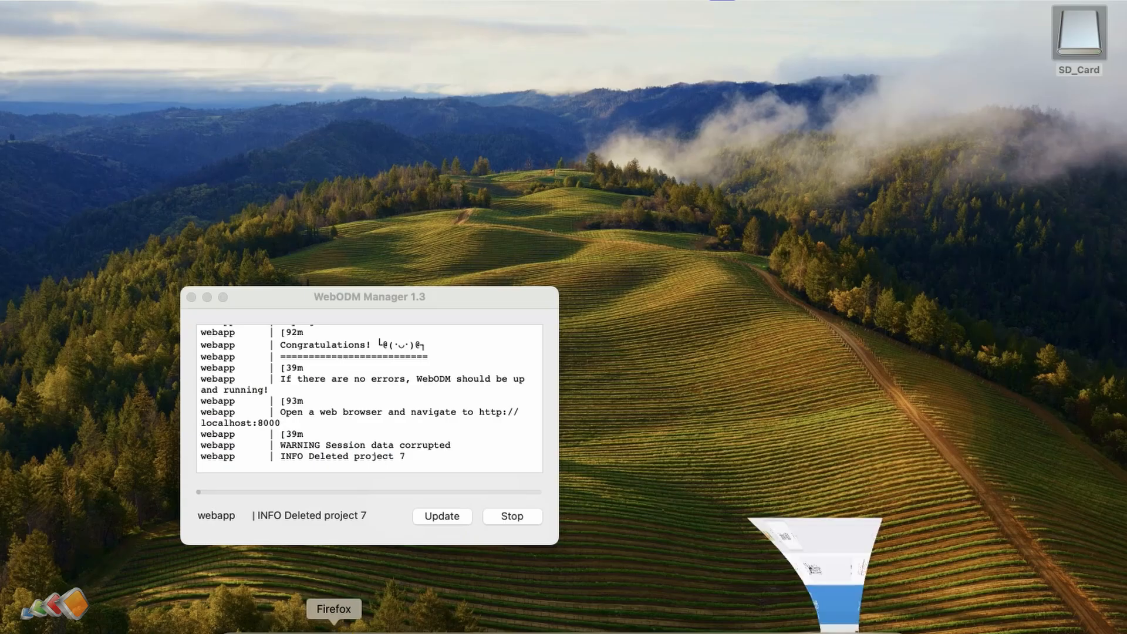
Step: Add a new project named 'QC Check' from the WebODM dashboard
{"action": "left_click", "coordinate": [334, 610]}
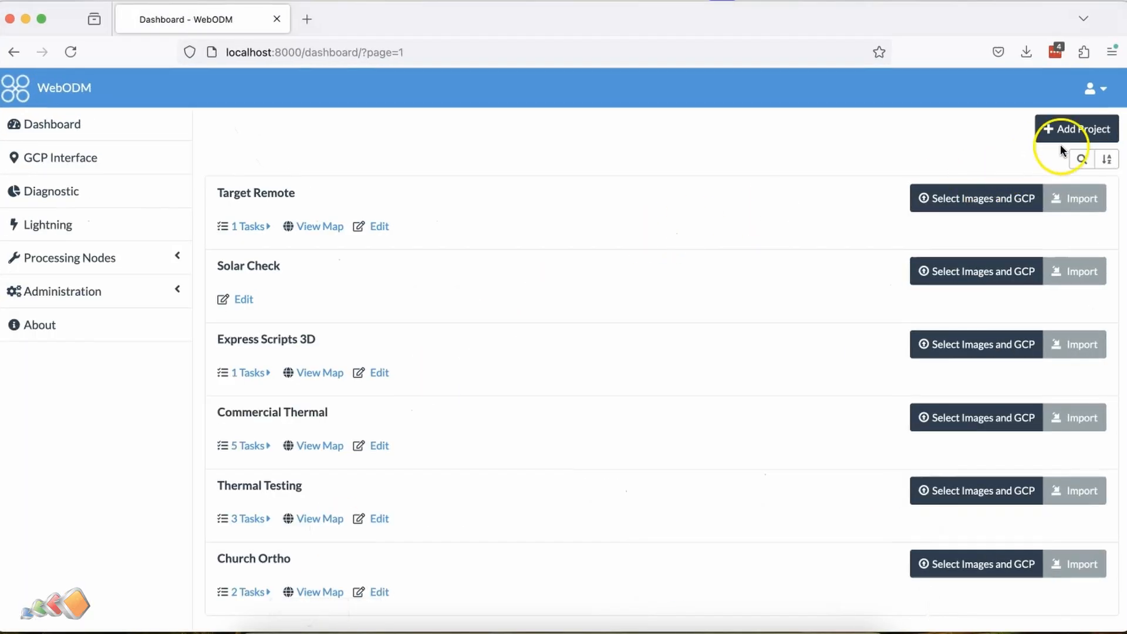
{"action": "left_click", "coordinate": [1077, 129]}
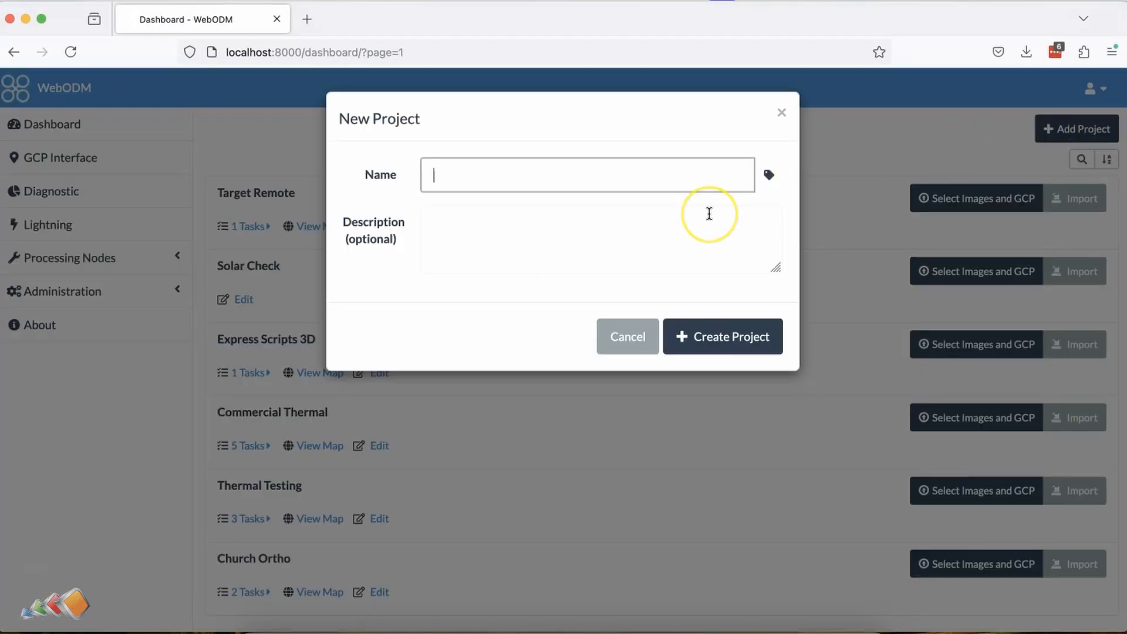
{"action": "type", "text": "QC Check"}
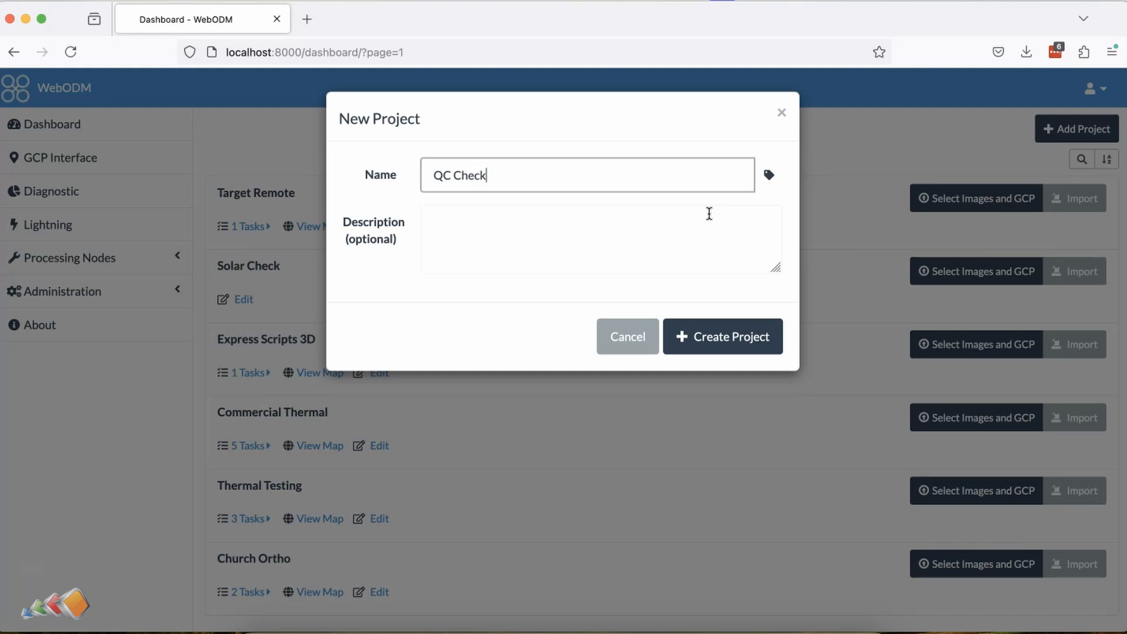
{"action": "left_click", "coordinate": [724, 336]}
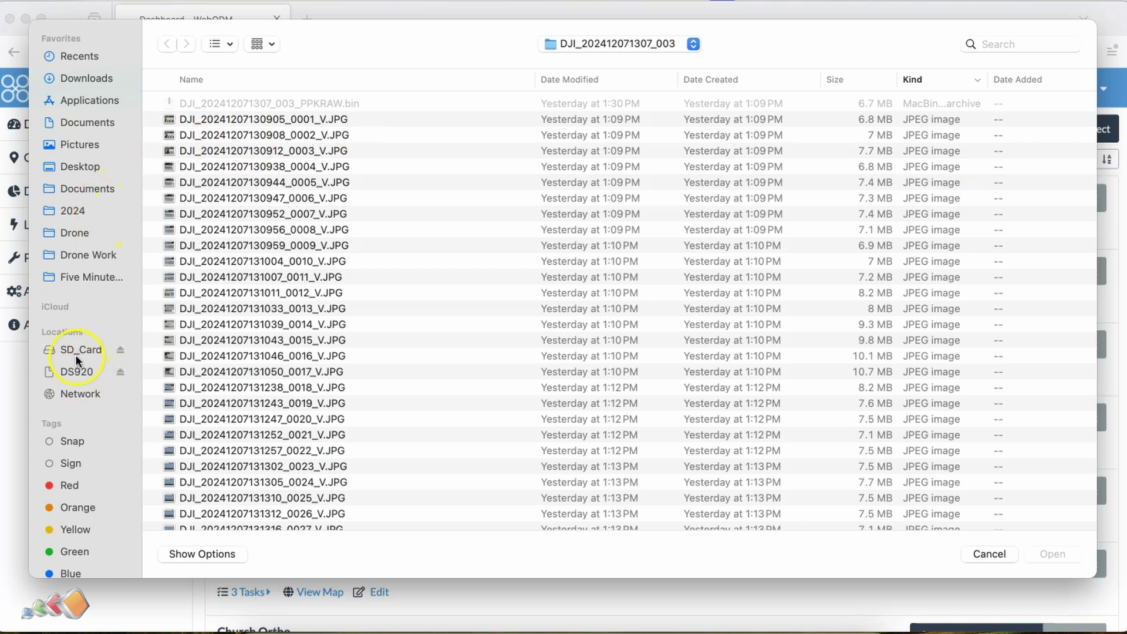
Step: Select all JPGs in SD_Card > DCIM > Secaucaus flight folder and load them into the project
{"action": "left_click", "coordinate": [81, 350]}
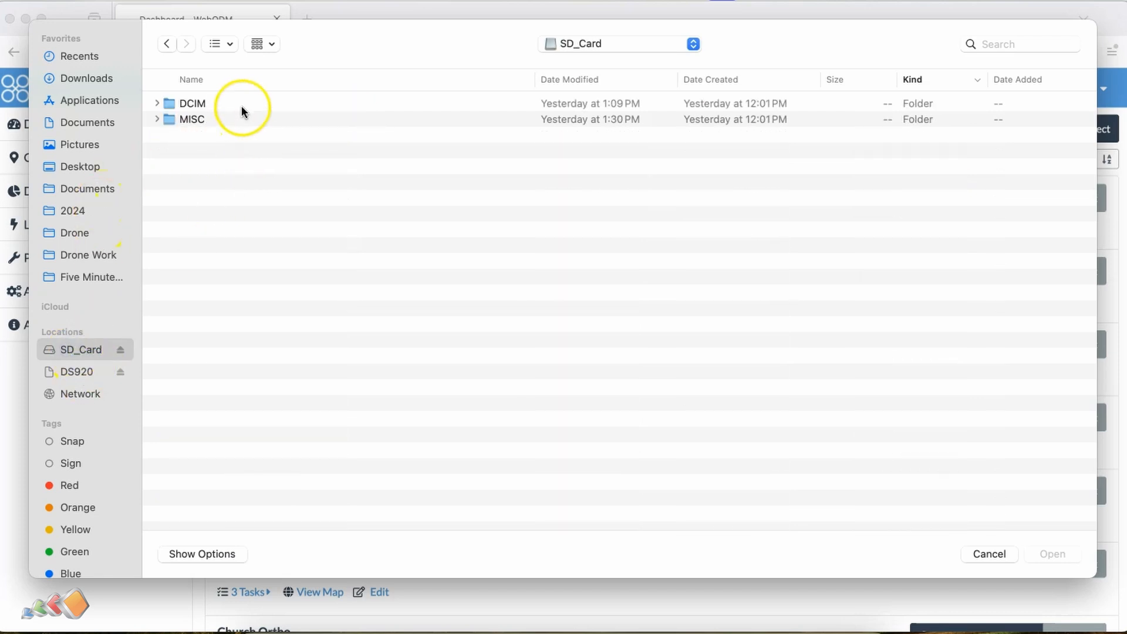
{"action": "double_click", "coordinate": [193, 103]}
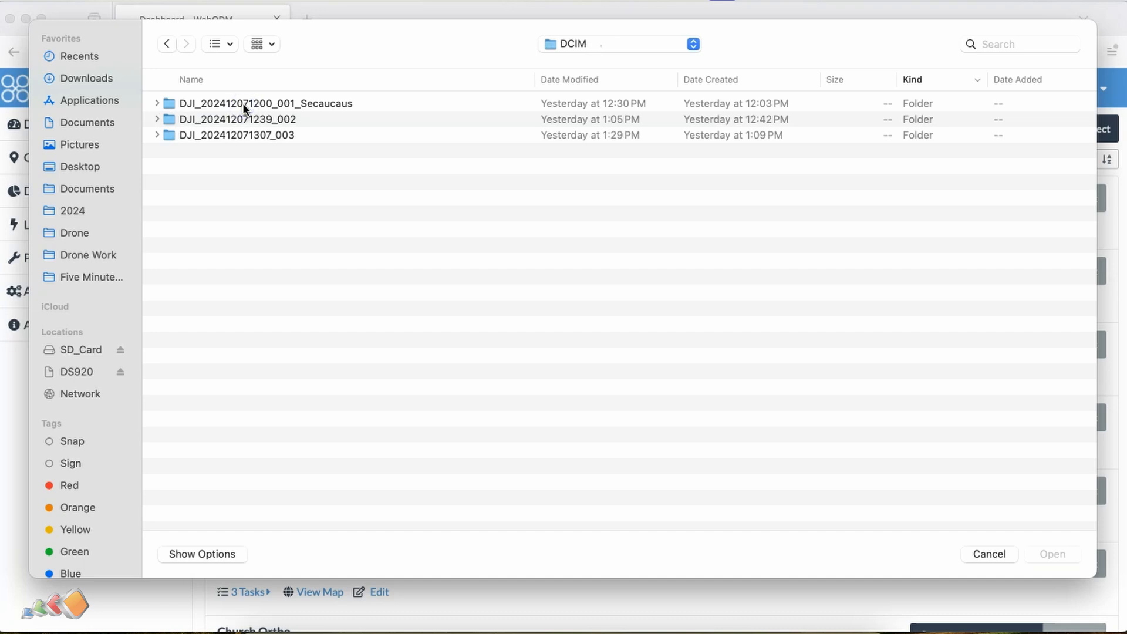
{"action": "double_click", "coordinate": [247, 103]}
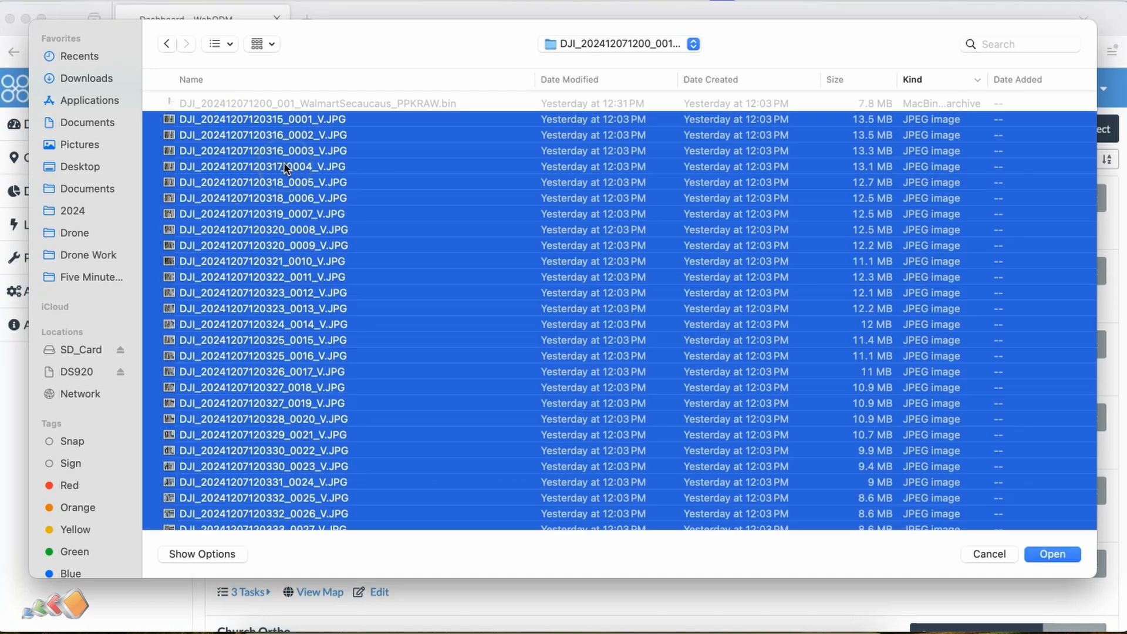
{"action": "mouse_move", "coordinate": [374, 213]}
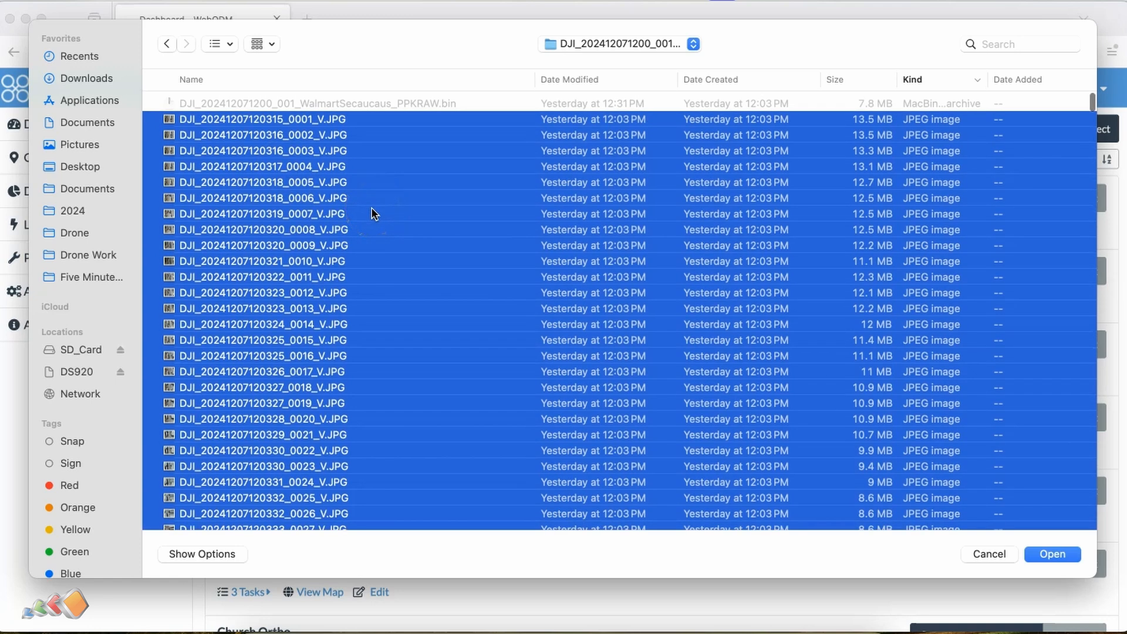
{"action": "left_click", "coordinate": [1052, 554]}
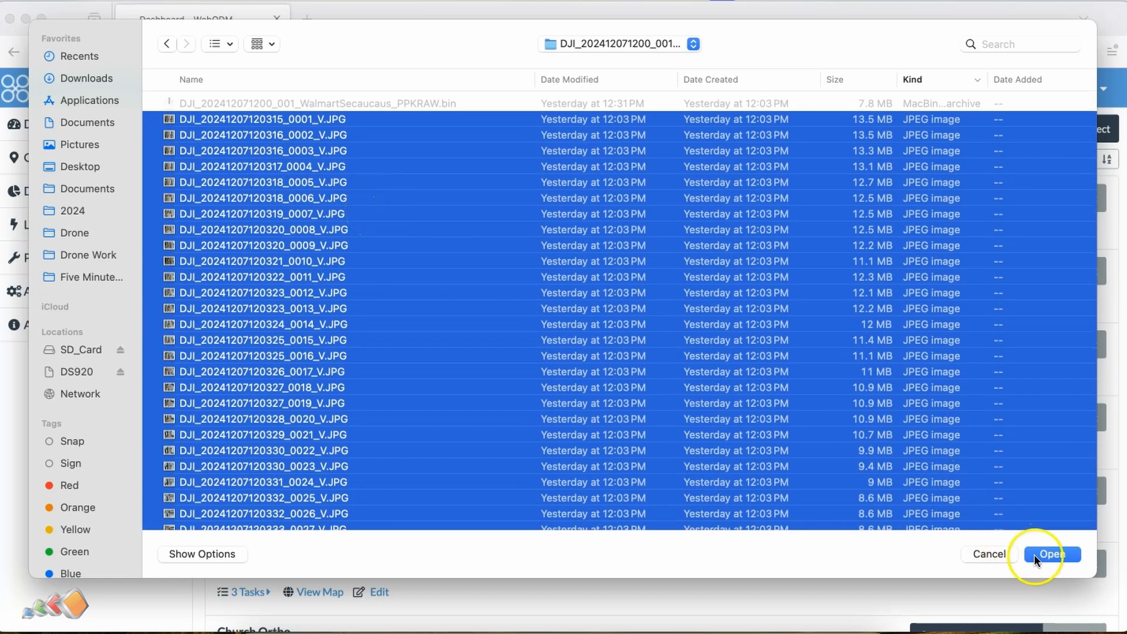
{"action": "left_click", "coordinate": [1059, 555]}
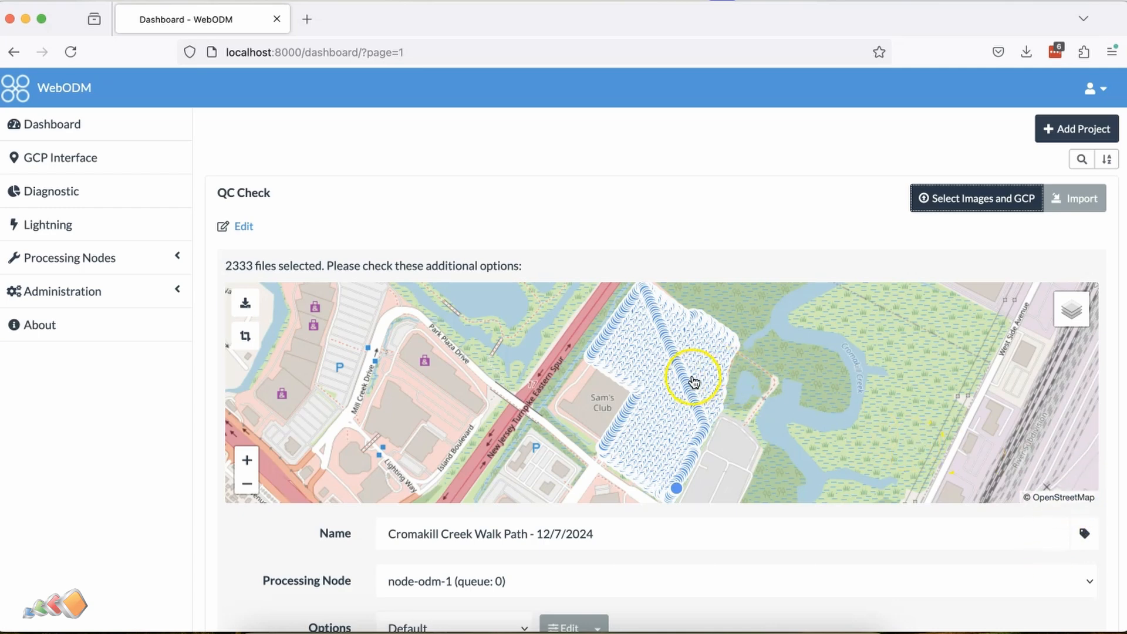
{"action": "mouse_move", "coordinate": [682, 571]}
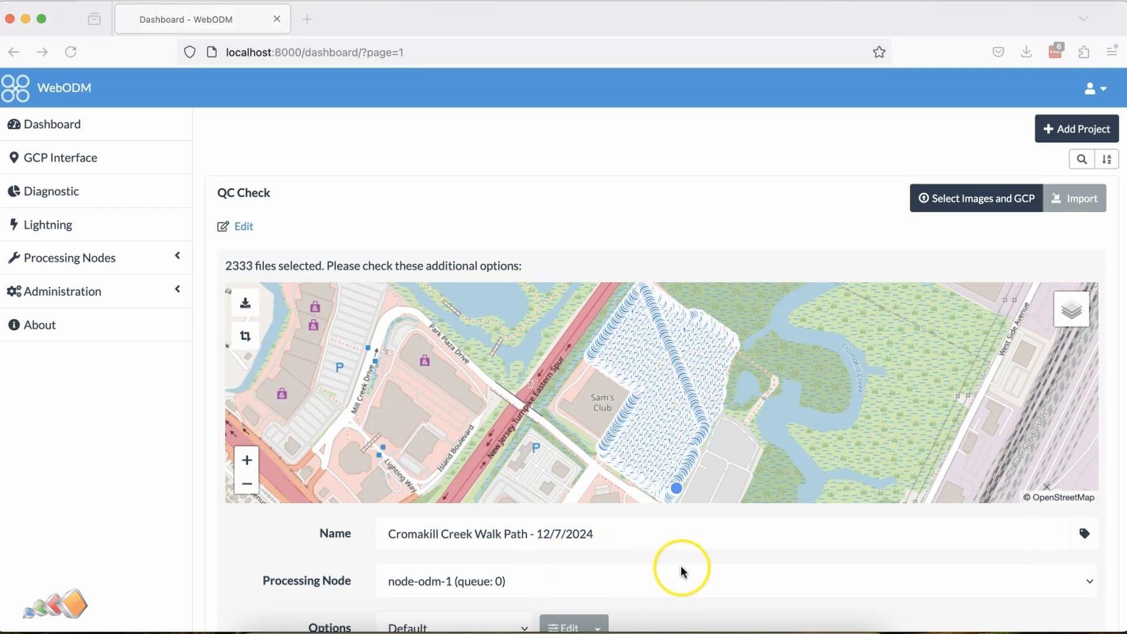
Step: Cancel the 2333-image Cromakill Creek Walk Path task and confirm
{"action": "scroll", "scroll_direction": "down", "scroll_amount": 3}
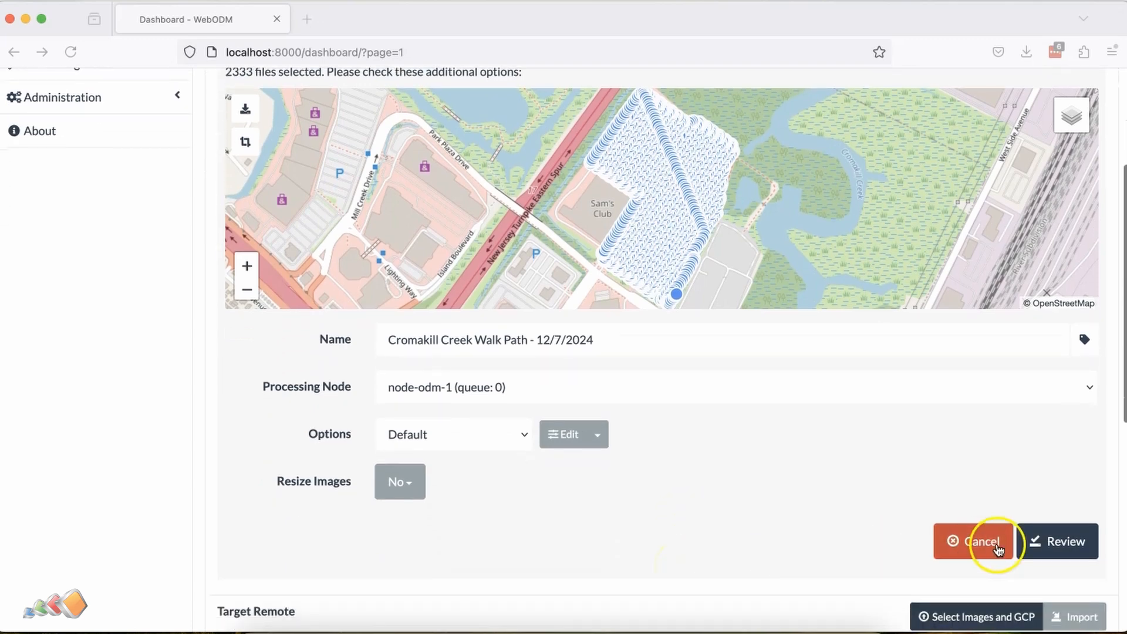
{"action": "left_click", "coordinate": [981, 542]}
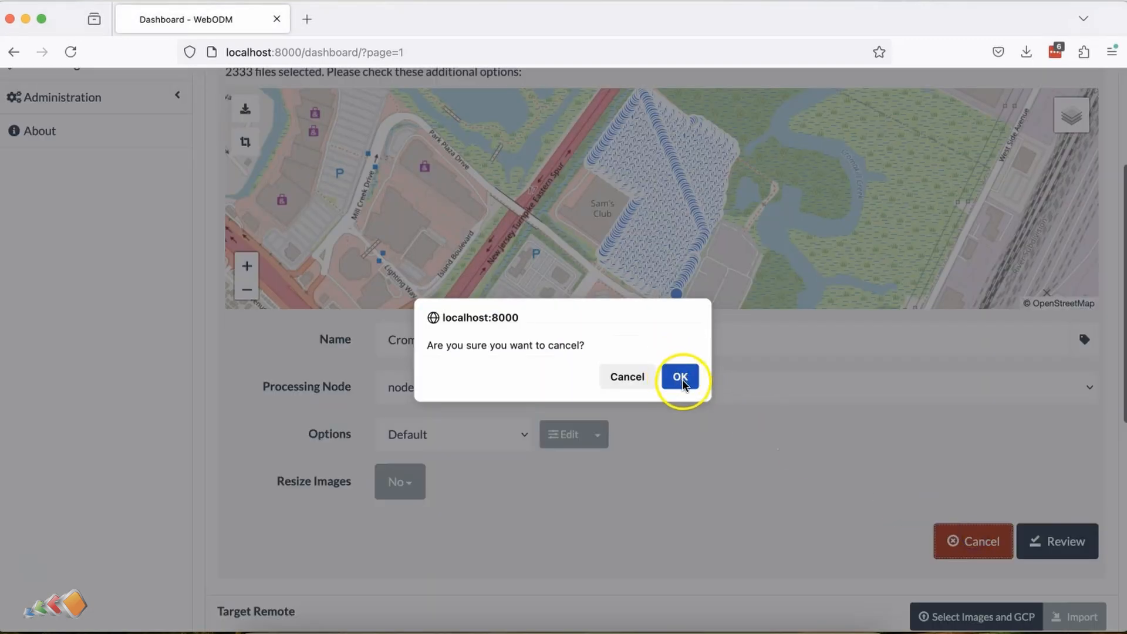
{"action": "left_click", "coordinate": [680, 376]}
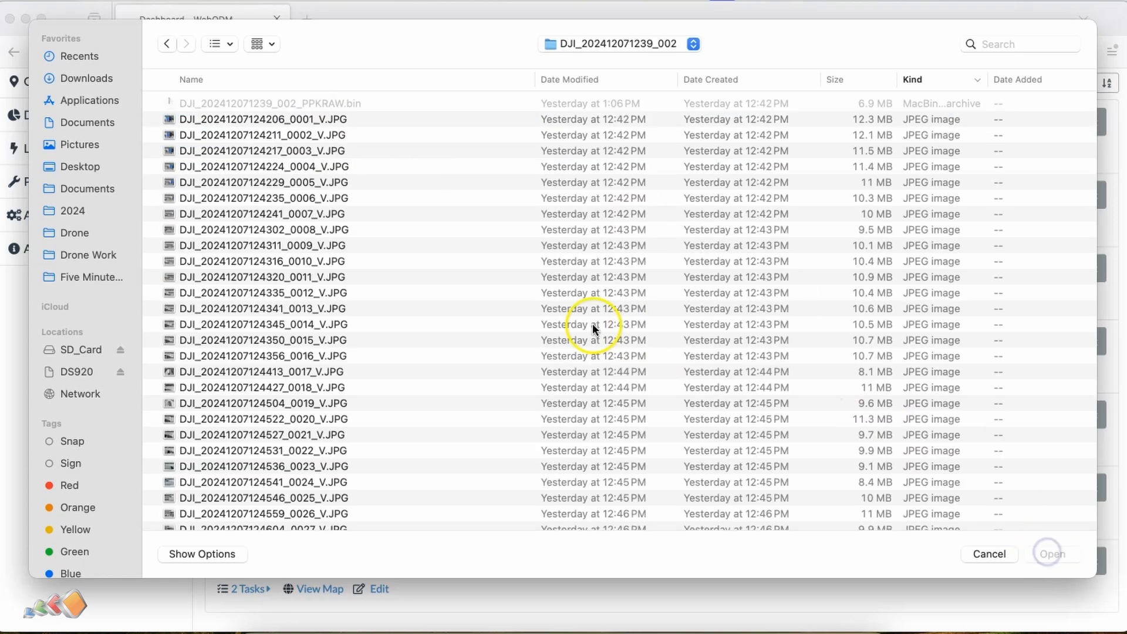
Step: Load the 334 images of the Park Plaza Drive flight folder from DCIM instead
{"action": "left_click", "coordinate": [1052, 554]}
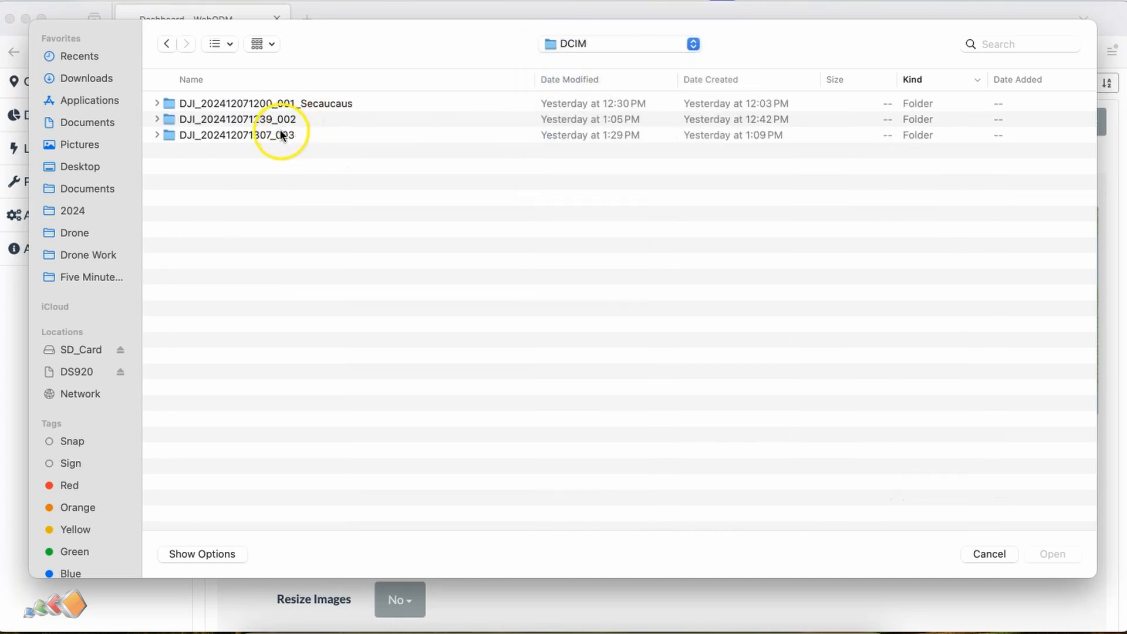
{"action": "left_click", "coordinate": [1053, 554]}
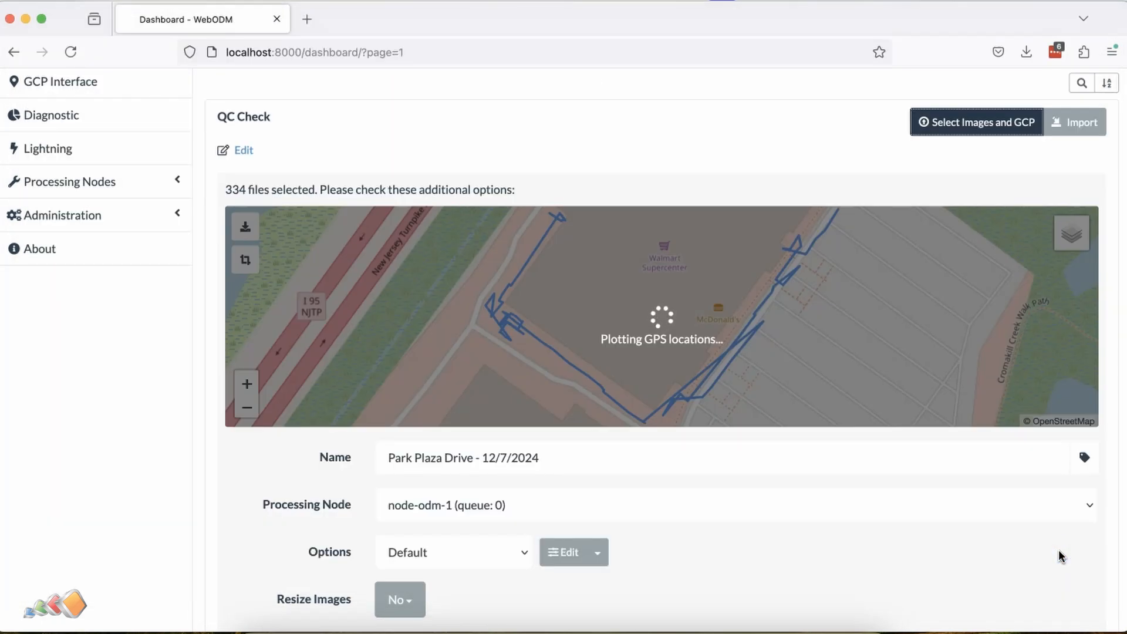